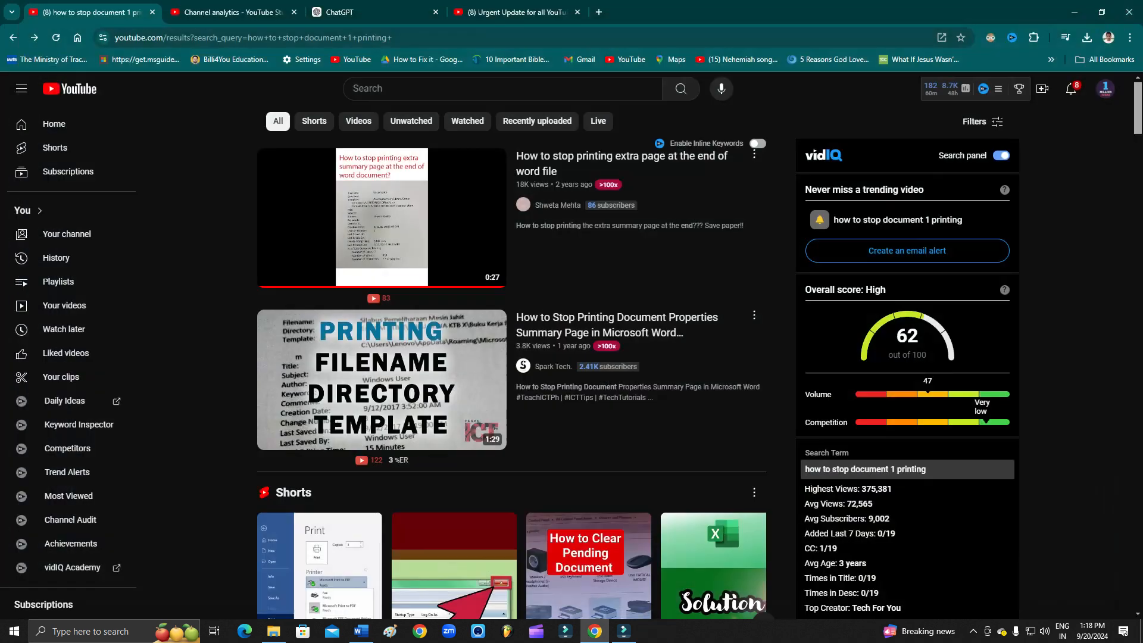
Step: Switch from the browser to the Word document reading "Please like and subscribe! Thanks."
click(622, 636)
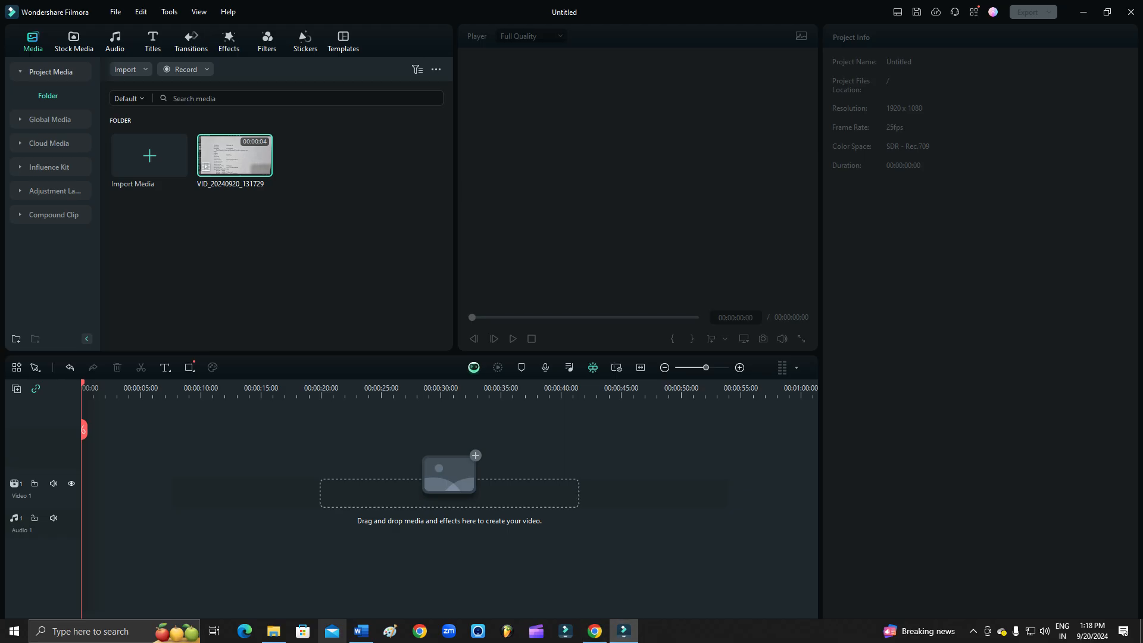
click(359, 631)
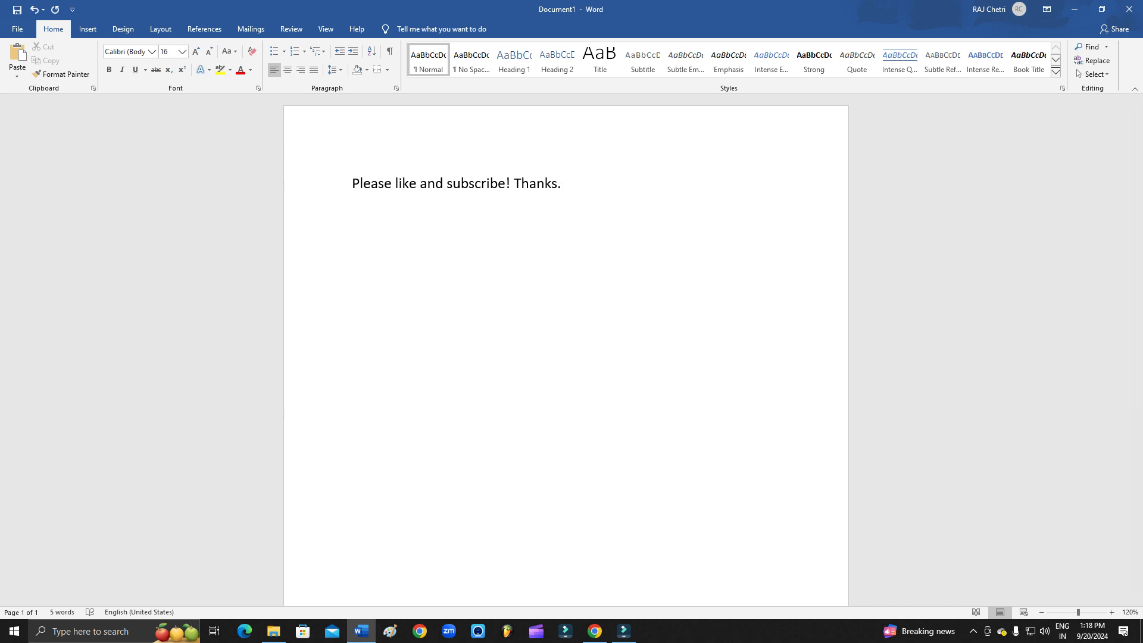
click(561, 184)
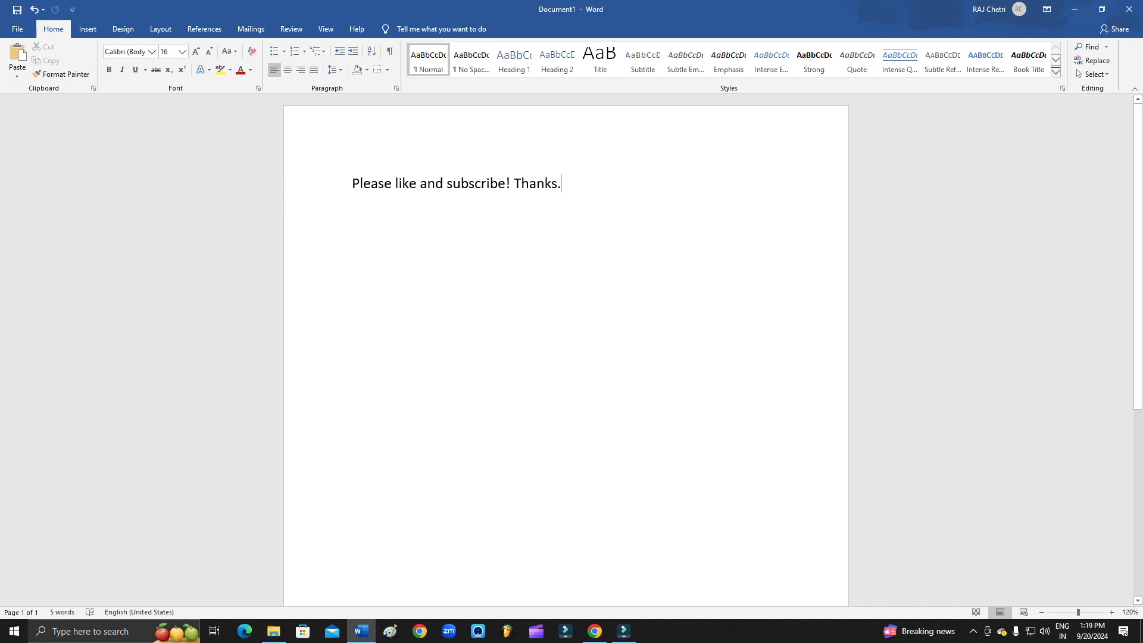
Step: Go to Word's File backstage area to reach the Options settings
click(16, 28)
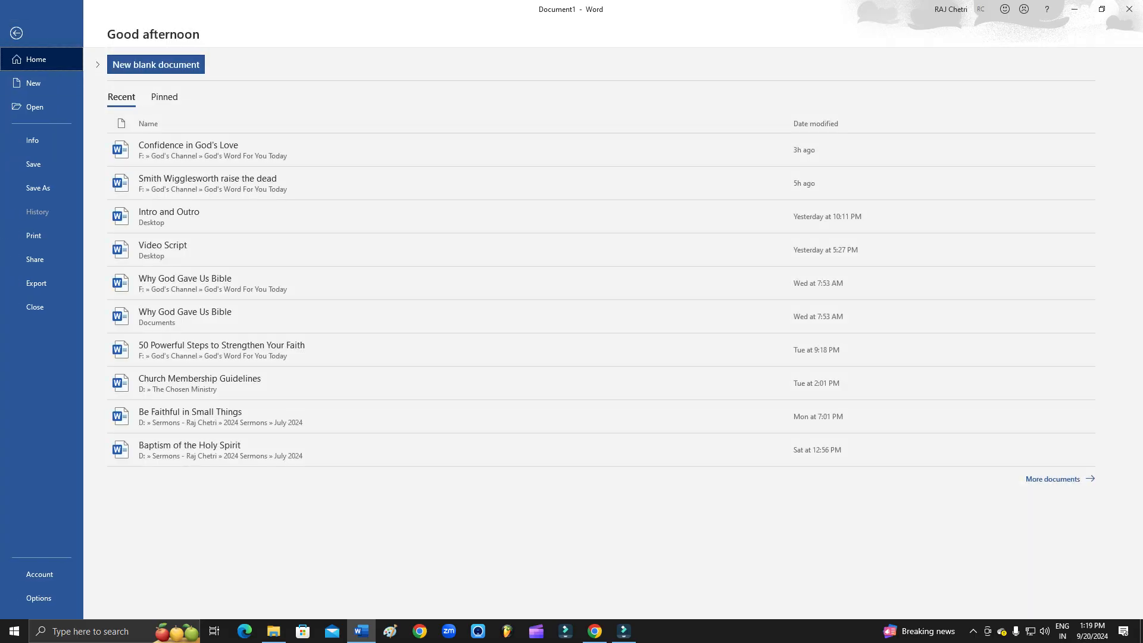
mouse_move(33, 82)
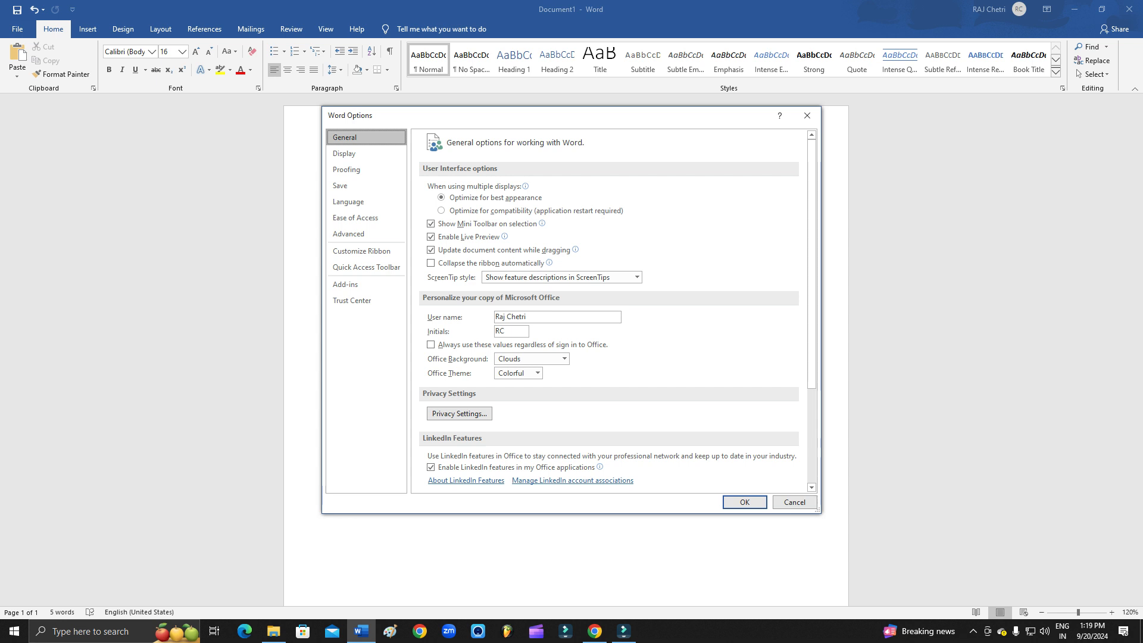
Step: In Display settings, leave 'Print document properties' unchecked and confirm with OK
click(344, 154)
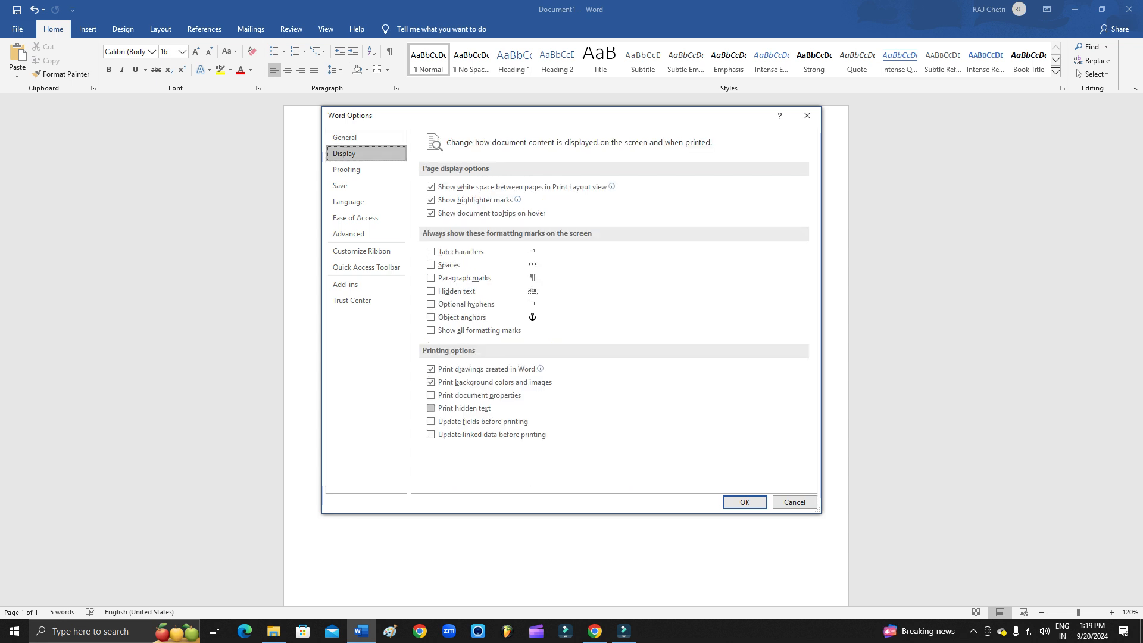
click(431, 396)
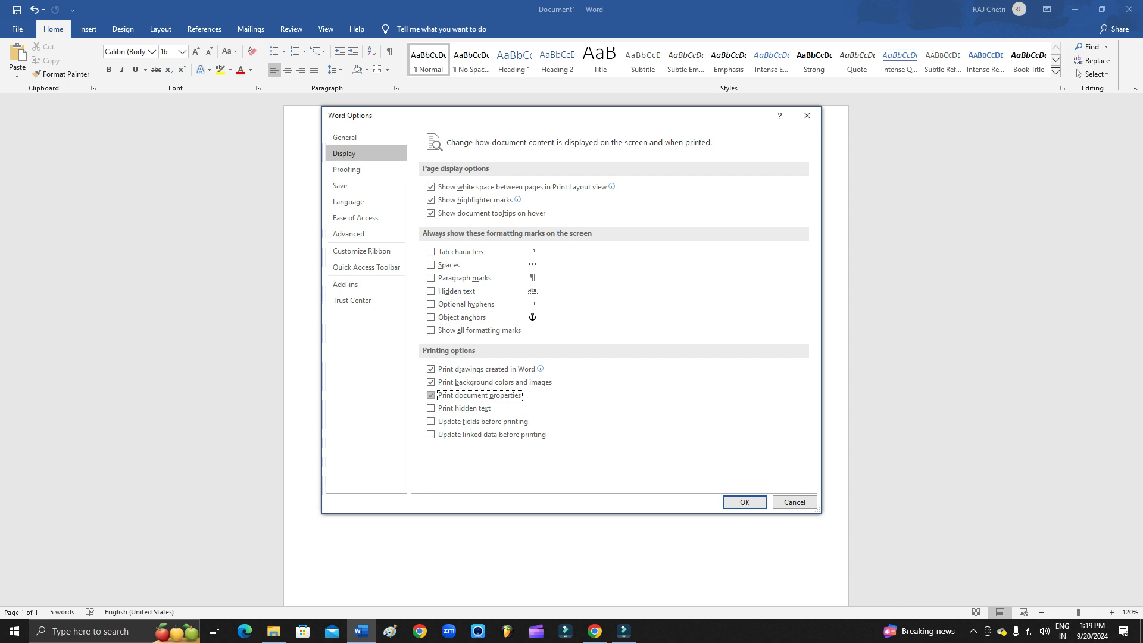
click(431, 396)
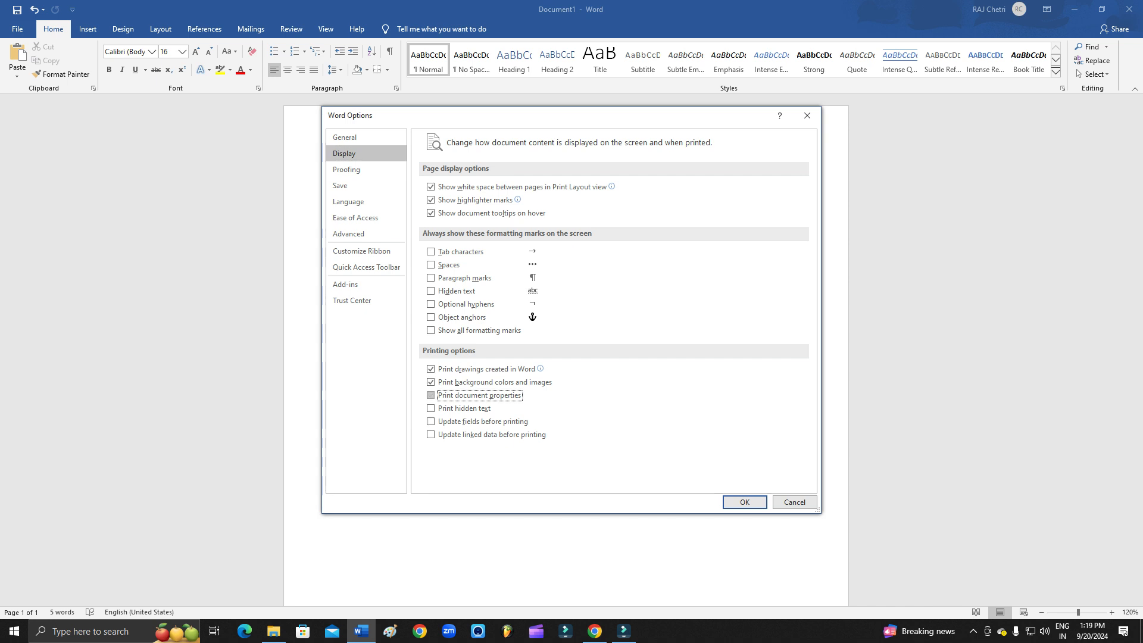
click(431, 394)
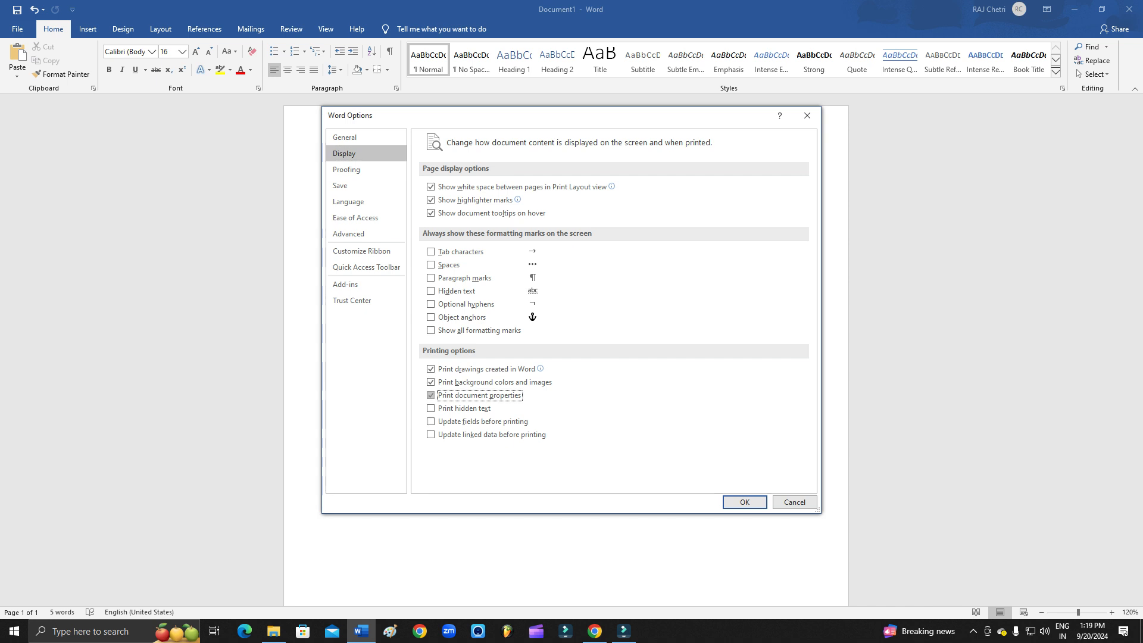
click(431, 395)
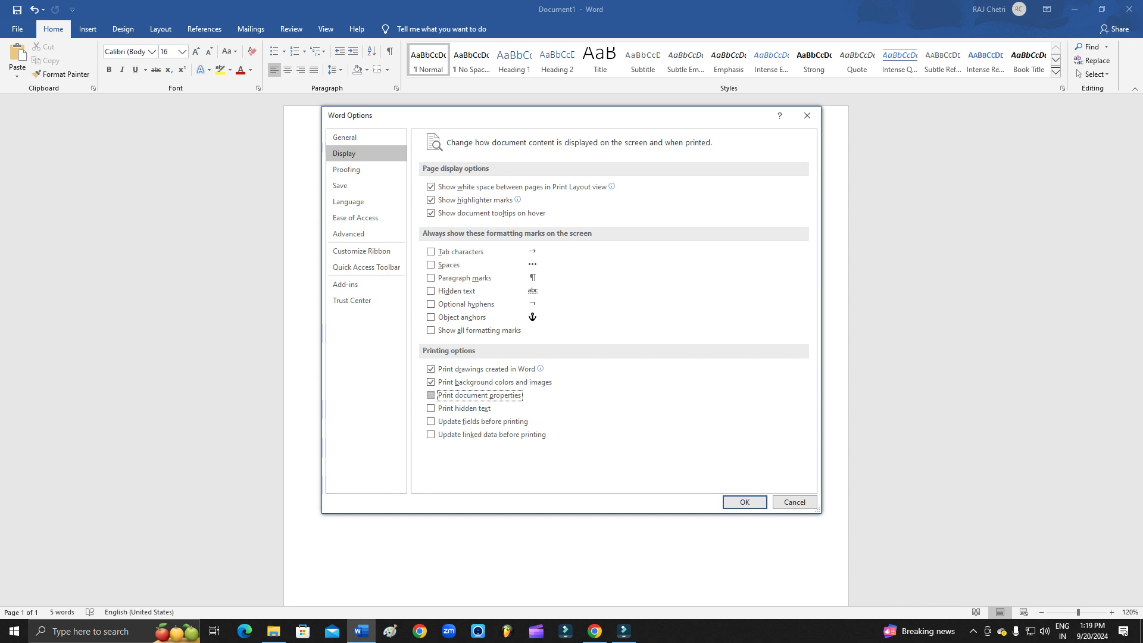
click(743, 501)
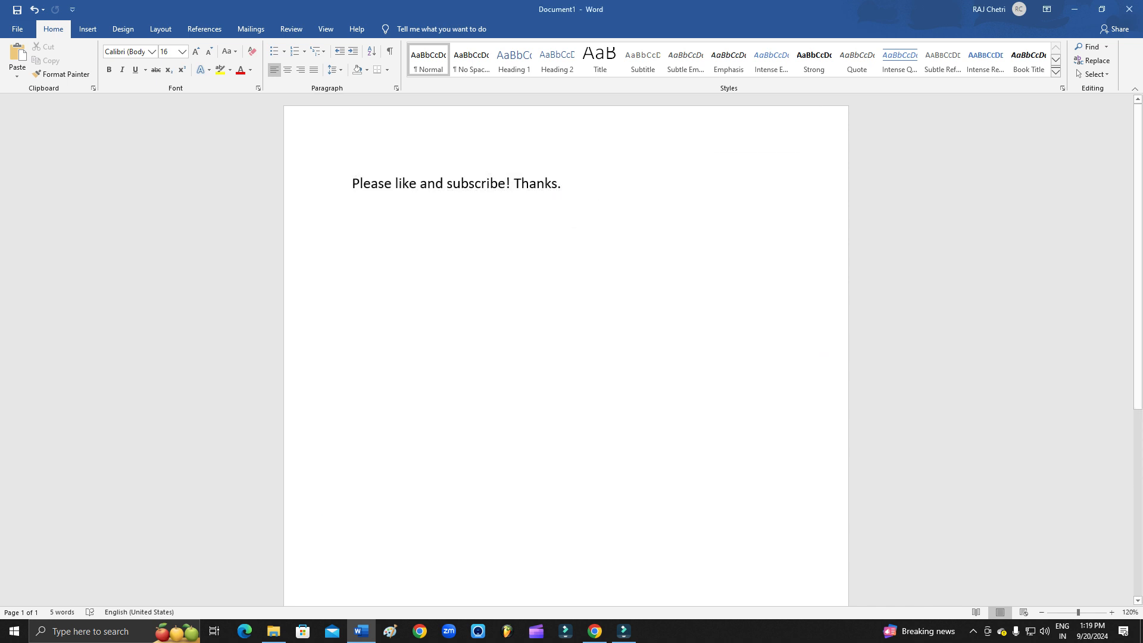